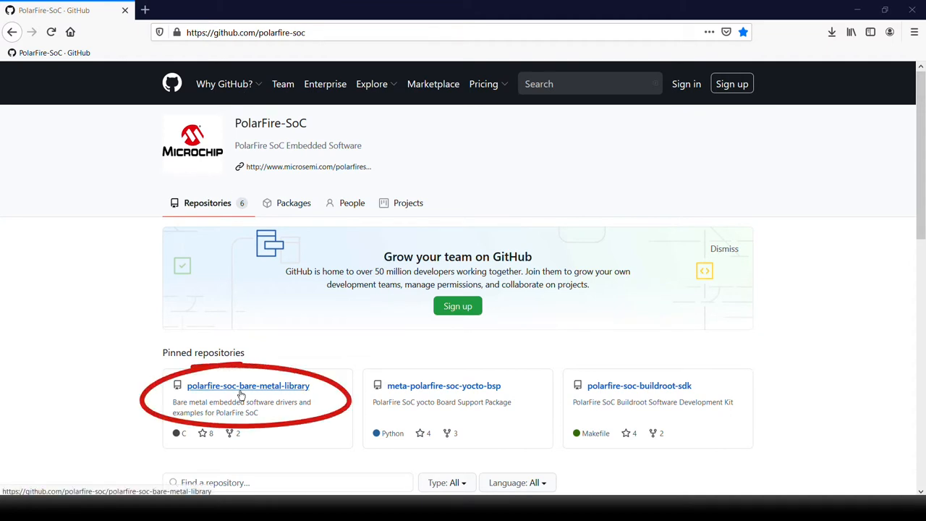
# - Open the polarfire-soc-bare-metal-library repository and reveal its Code download options
pyautogui.click(247, 385)
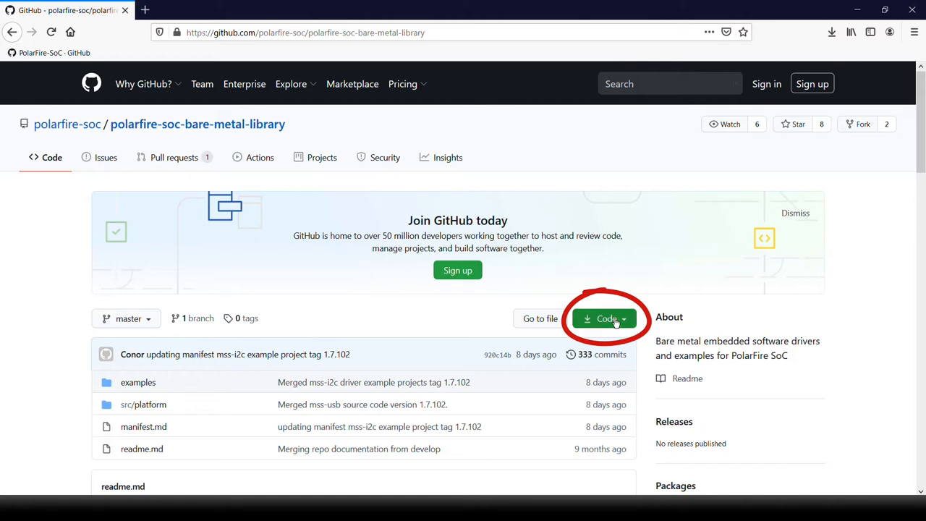
pyautogui.click(605, 318)
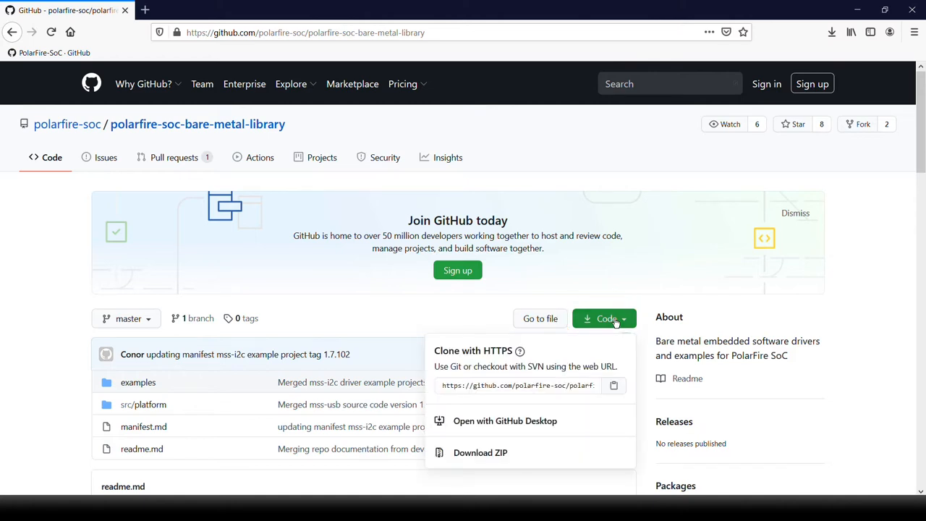
pyautogui.moveTo(589, 434)
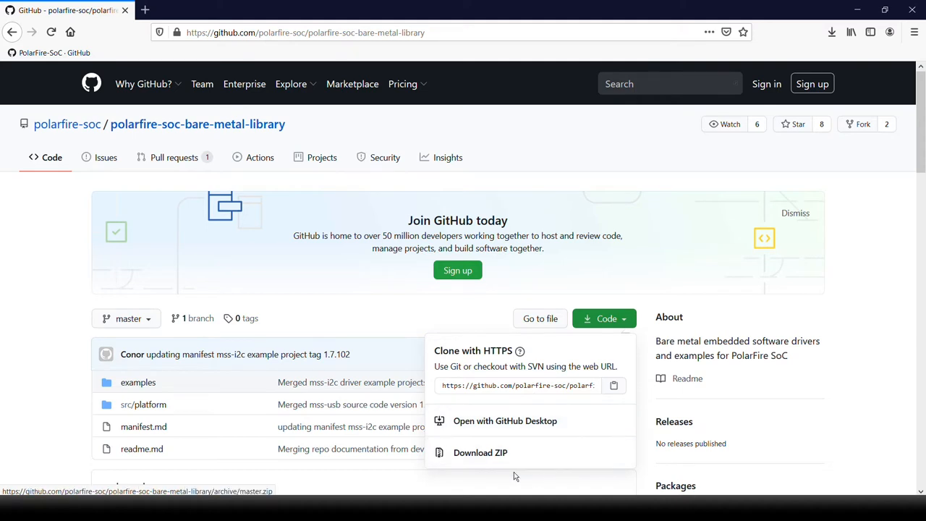
pyautogui.moveTo(480, 451)
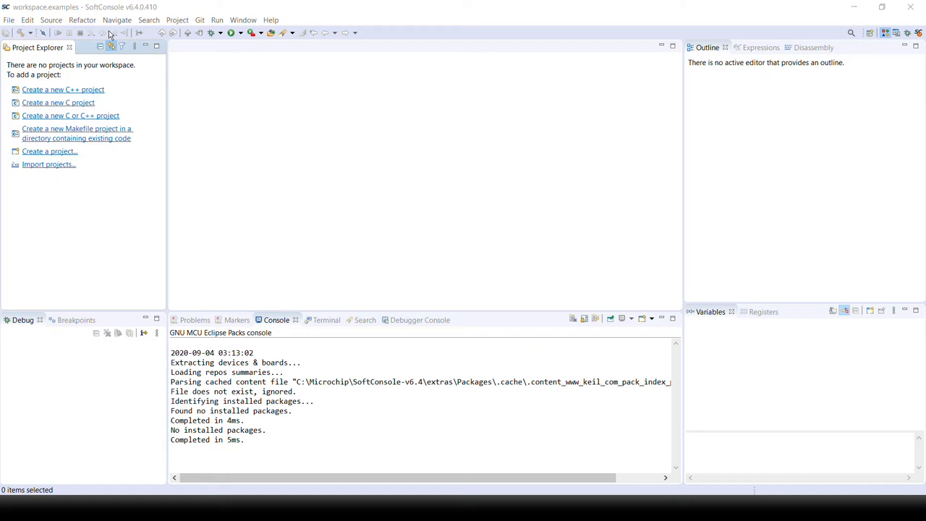
pyautogui.moveTo(38, 42)
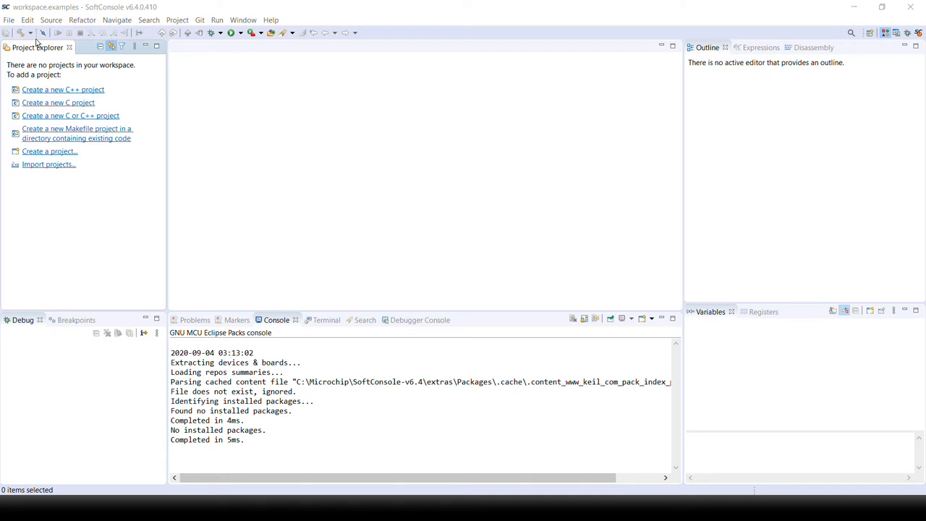
# - Start an Existing Projects into Workspace import from the File menu
pyautogui.click(9, 20)
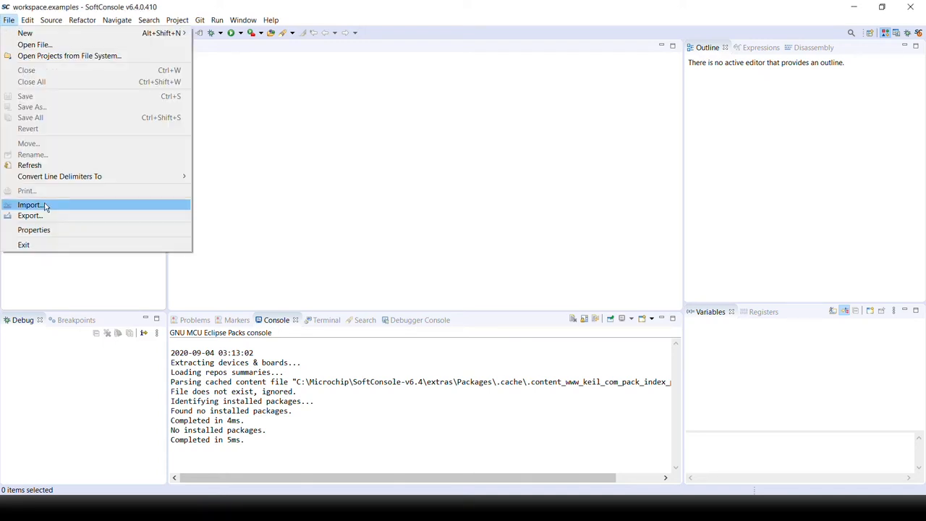
pyautogui.click(30, 205)
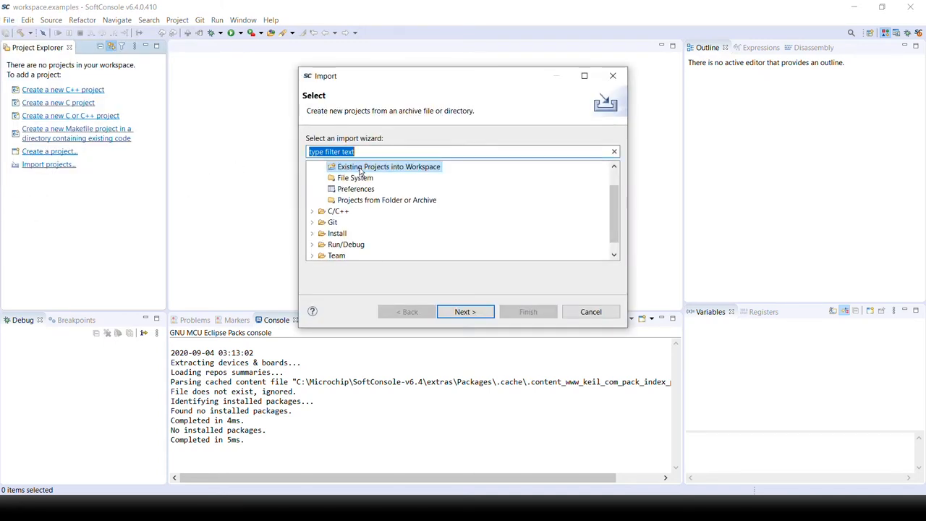
pyautogui.click(466, 311)
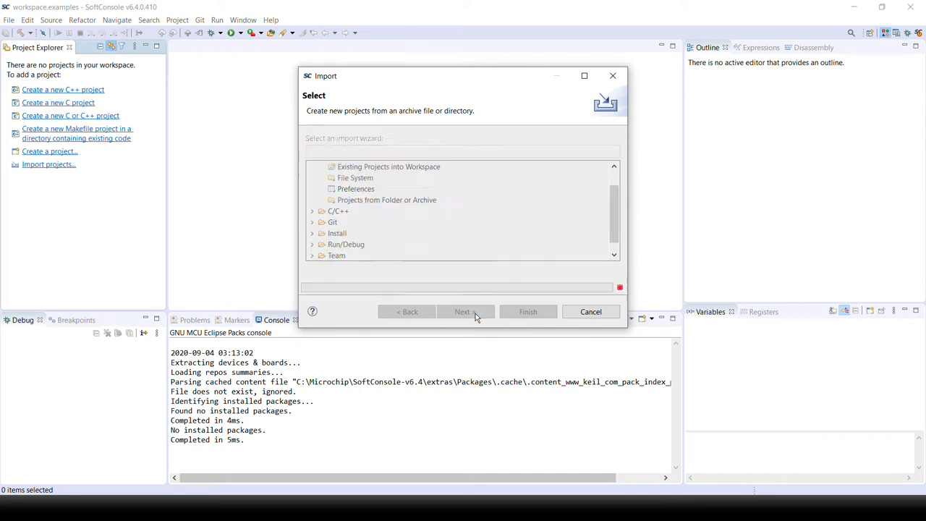
pyautogui.click(461, 311)
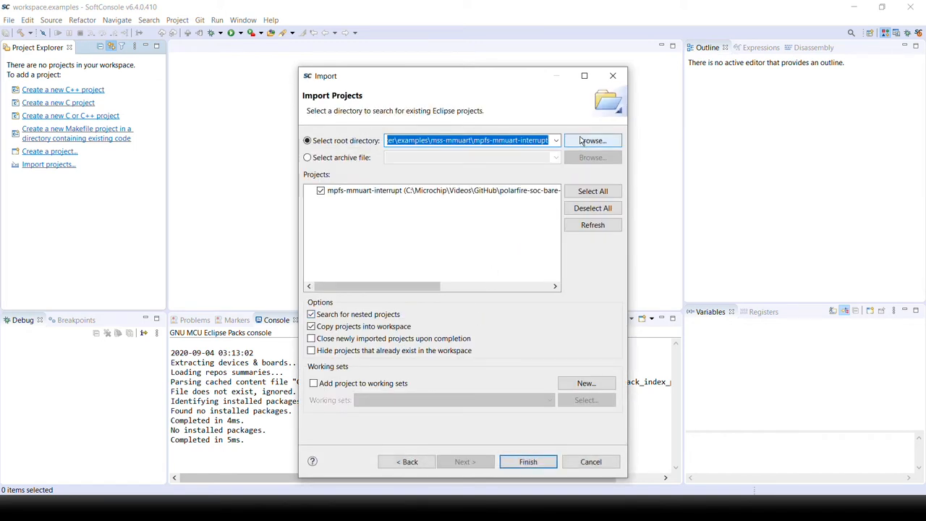
# - Choose examples/mss-mmuart/mpfs-mmuart-interrupt as root folder and finish importing the project
pyautogui.click(593, 141)
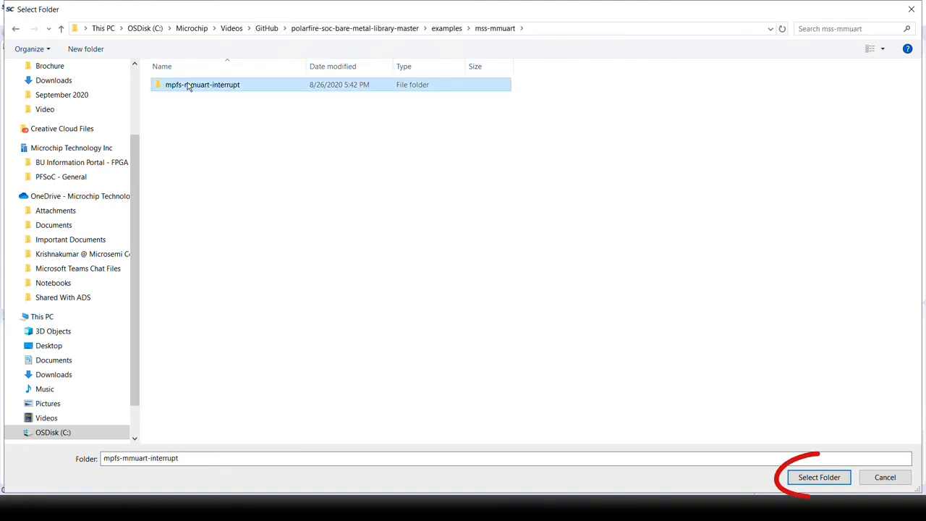
pyautogui.click(819, 478)
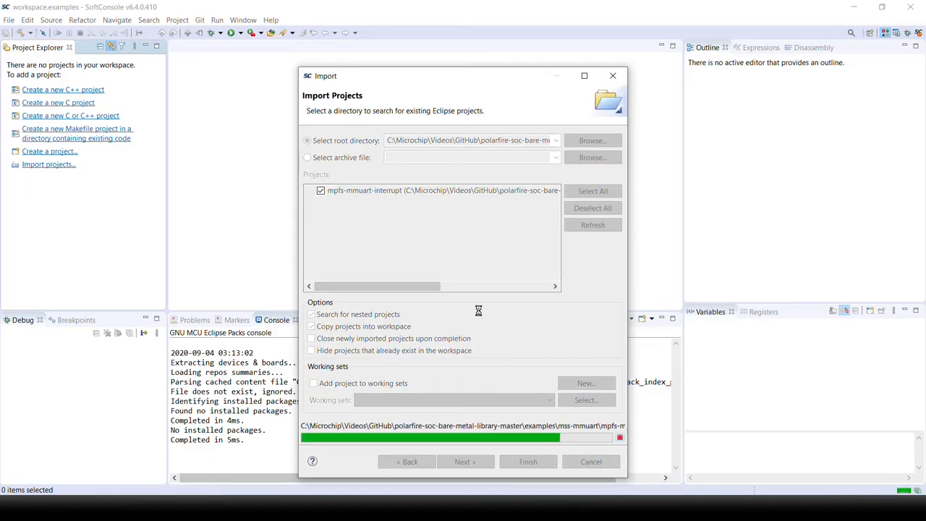
pyautogui.click(527, 462)
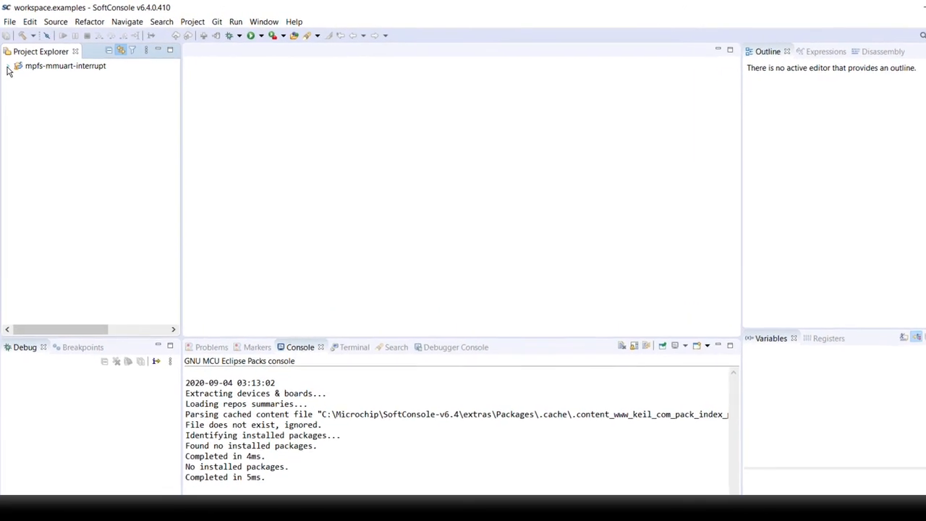
# - Expand the project's src/application tree to reveal the hart0 and hart1 folders
pyautogui.click(8, 66)
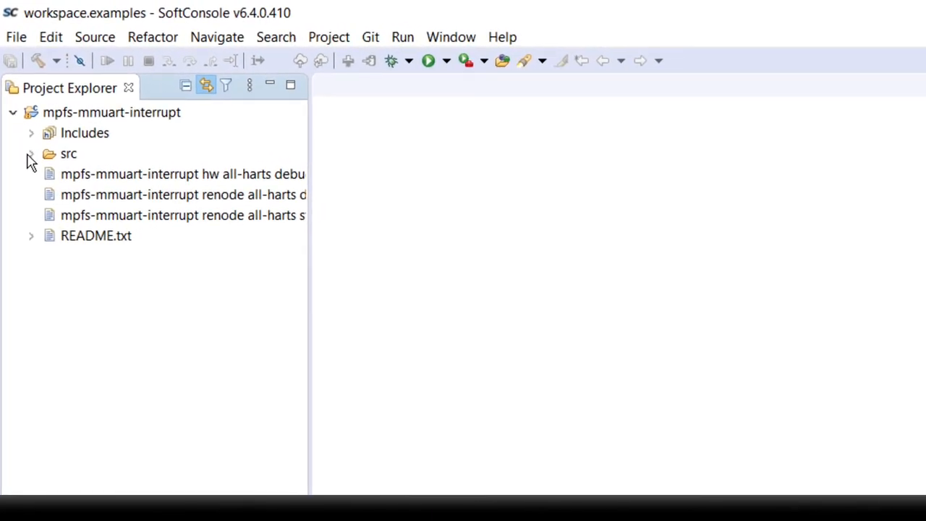
pyautogui.click(31, 154)
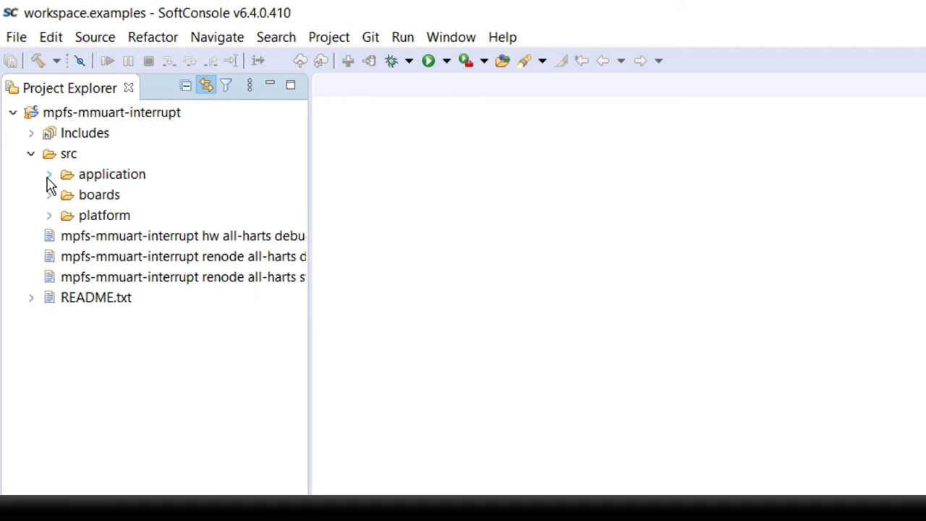
pyautogui.click(49, 174)
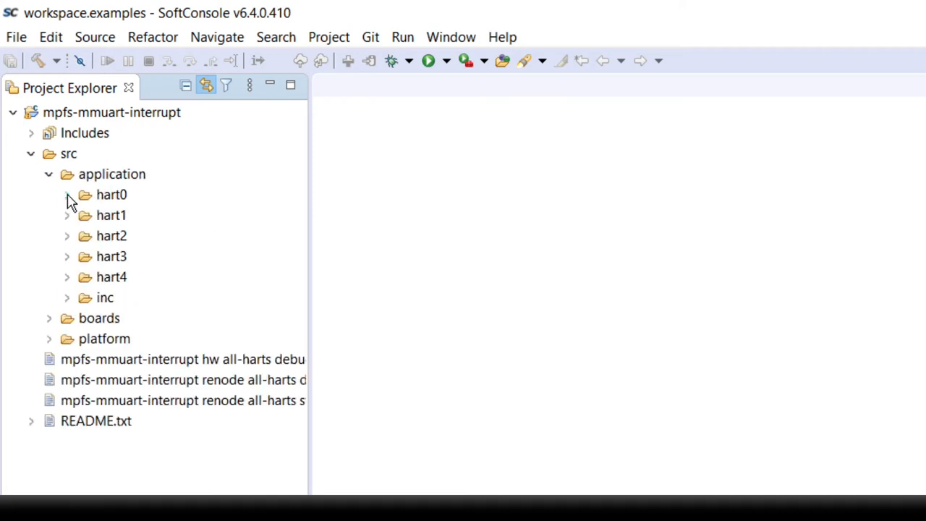
pyautogui.click(66, 194)
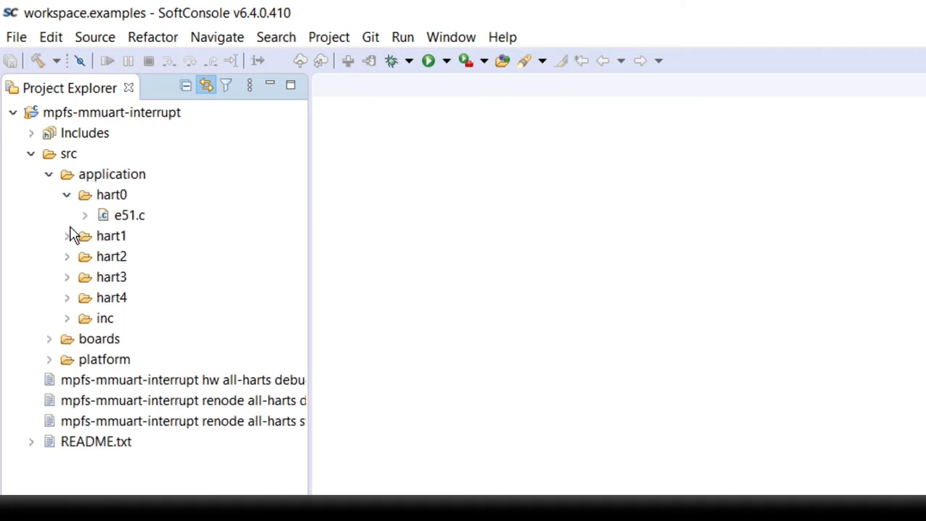
pyautogui.click(67, 234)
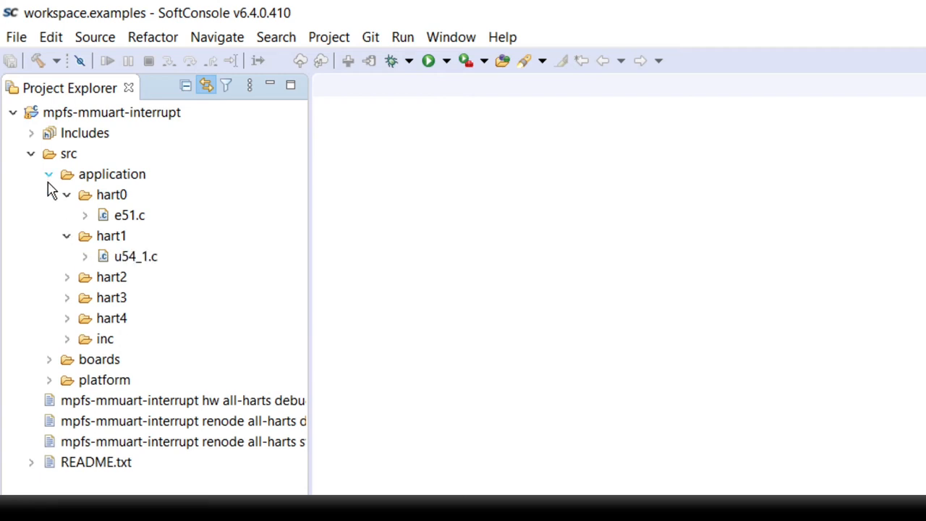
pyautogui.click(47, 174)
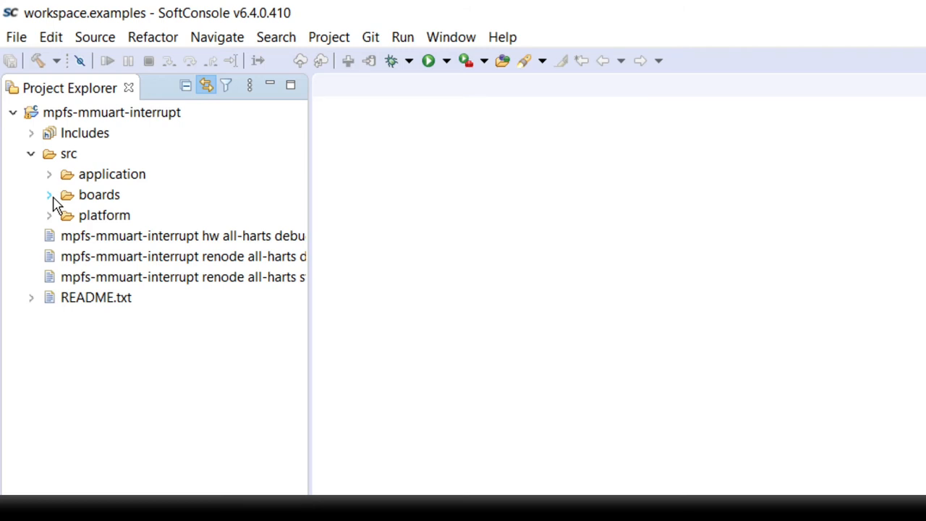
# - Expand boards/icicle-kit-es/soc_fpga_design/xml to reveal the ICICLE_MSS_0.xml design file
pyautogui.click(49, 193)
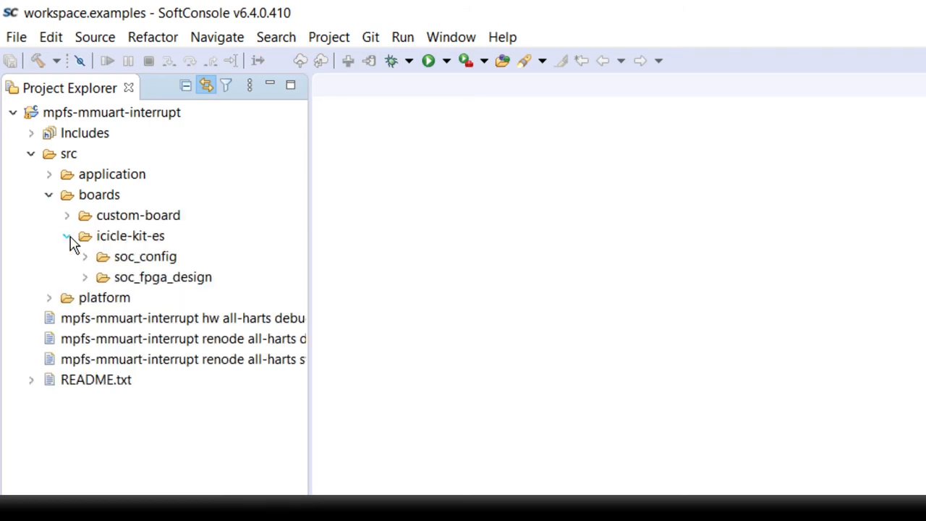
pyautogui.click(84, 276)
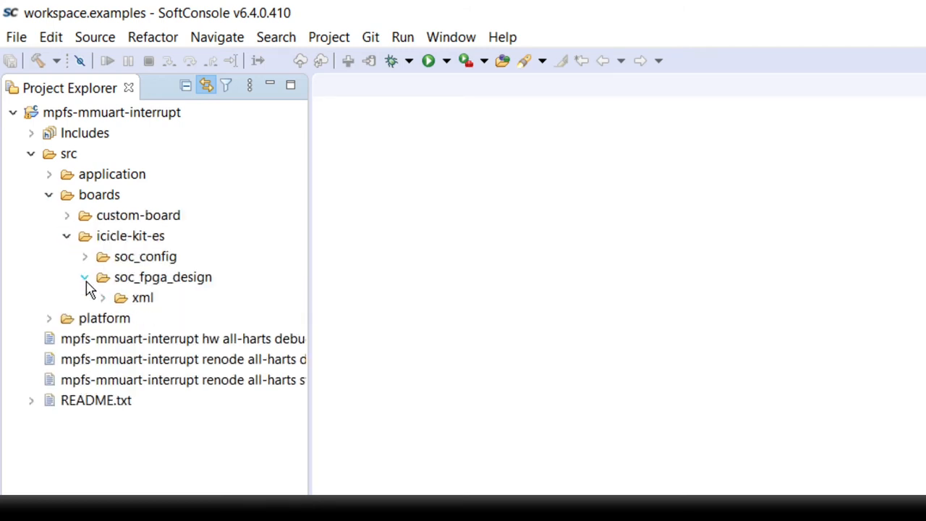
pyautogui.click(103, 298)
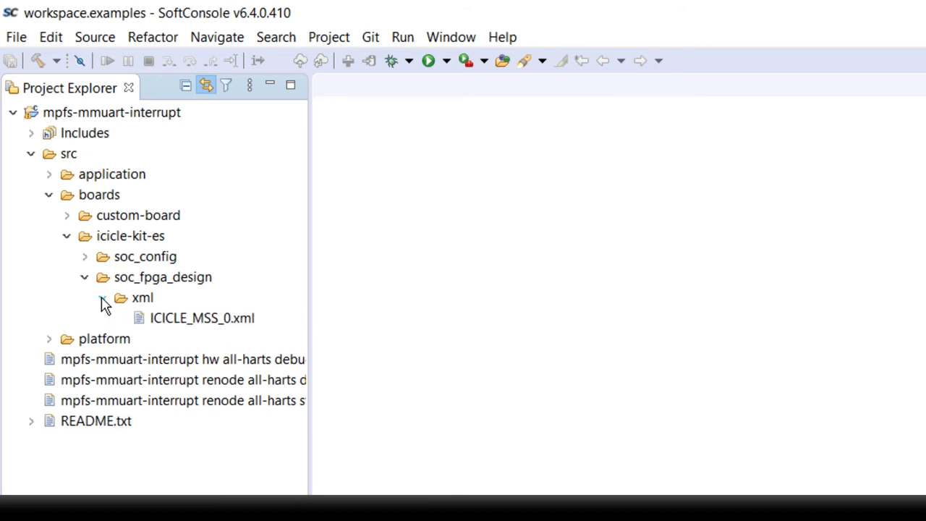
pyautogui.click(202, 318)
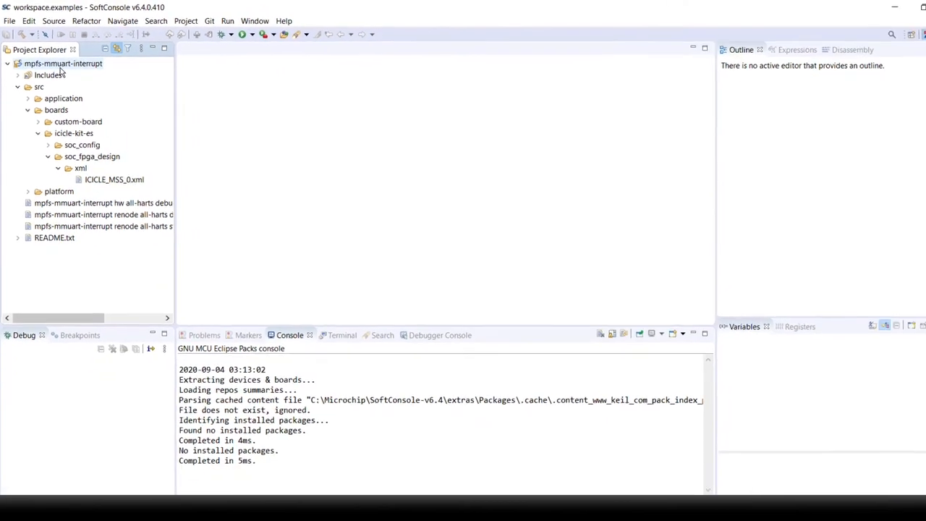
# - Open Properties for the mpfs-mmuart-interrupt project showing its C/C++ Build tool settings
pyautogui.rightClick(64, 64)
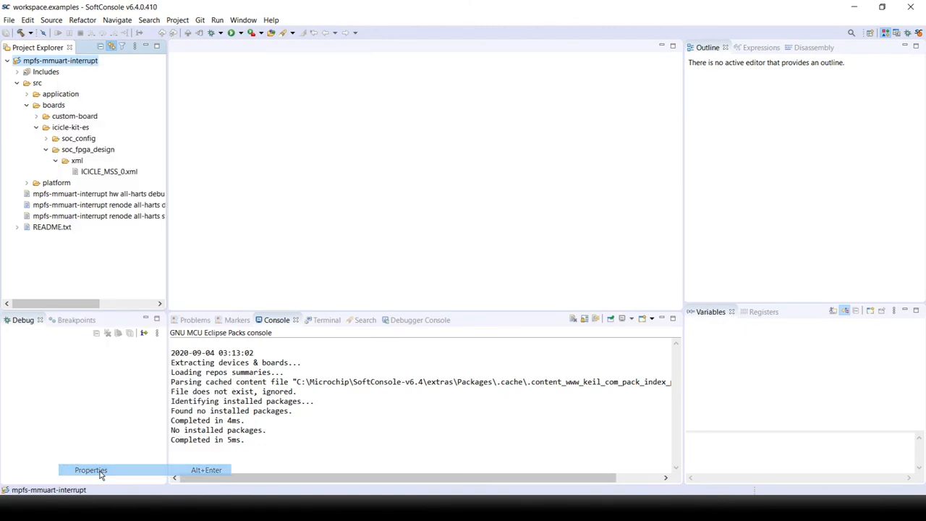
pyautogui.click(89, 470)
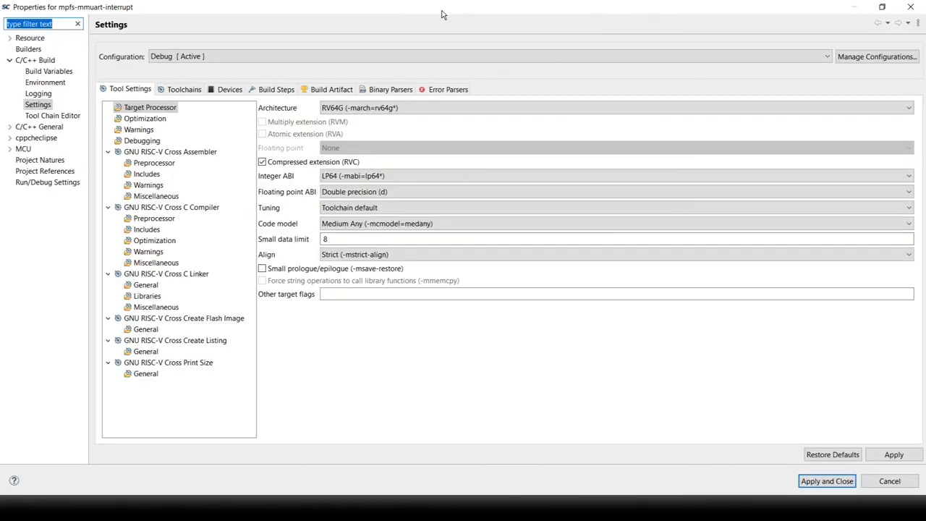